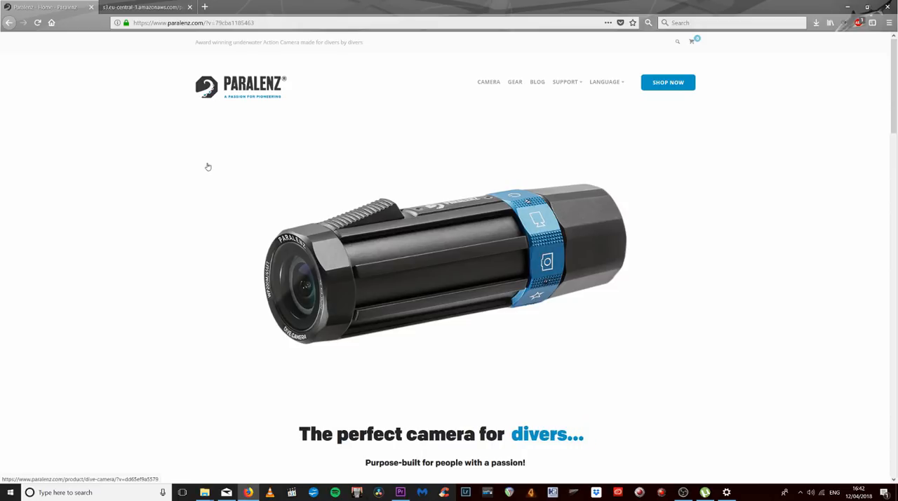
# Navigate via the SUPPORT menu to the Latest firmware download article.
pyautogui.click(565, 81)
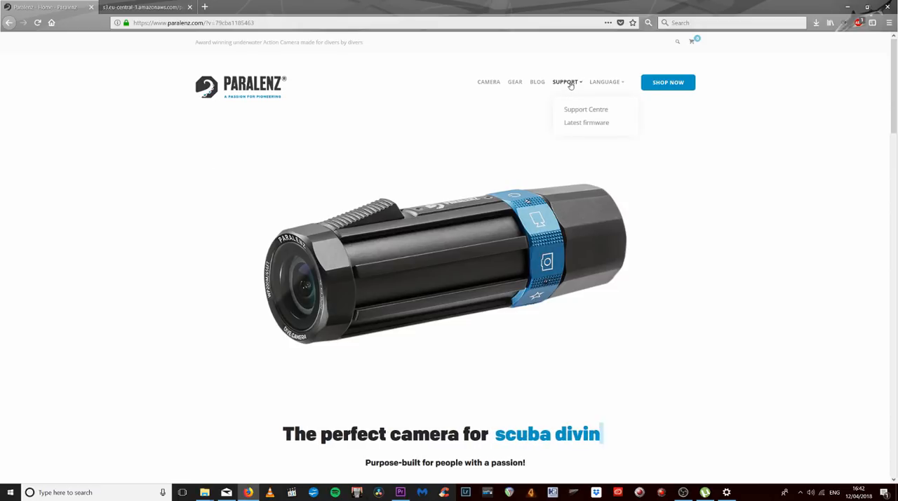
pyautogui.click(586, 122)
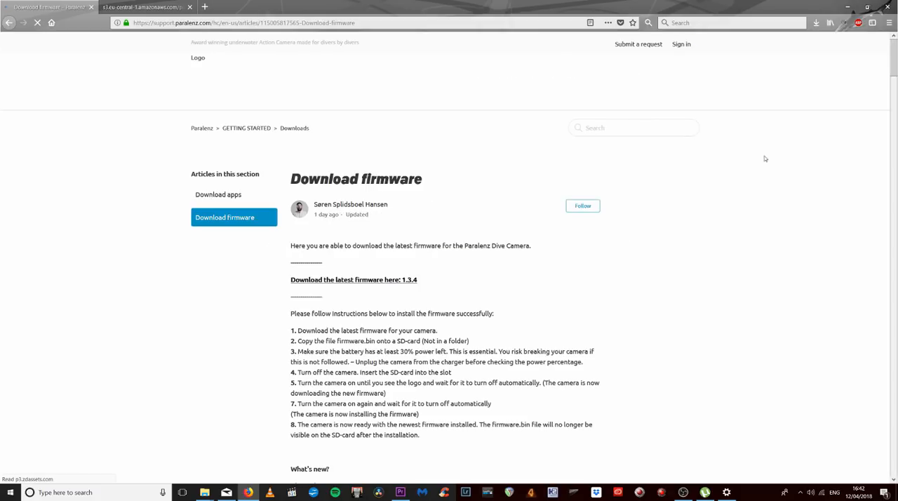
pyautogui.scroll(-3)
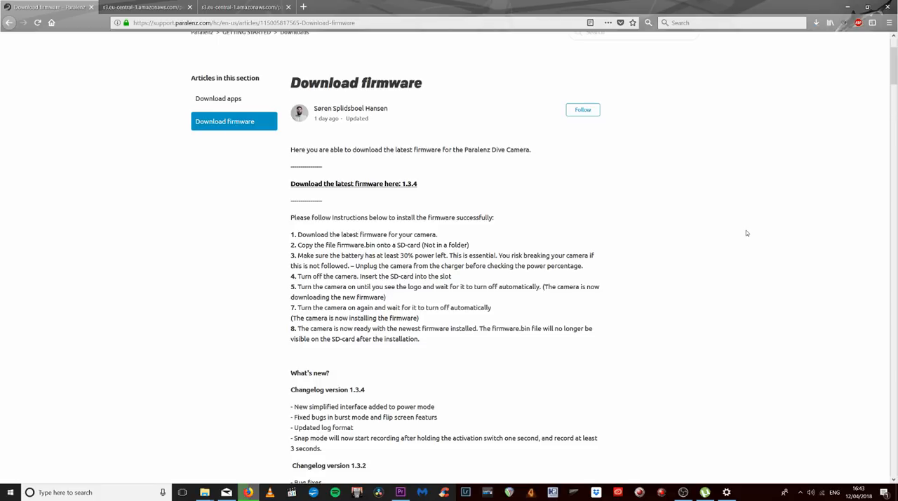
pyautogui.moveTo(292, 336)
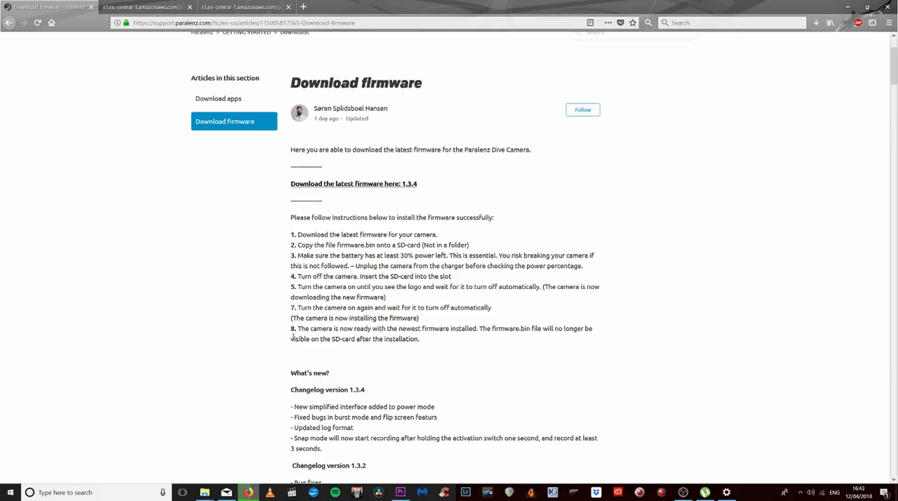
pyautogui.moveTo(242, 479)
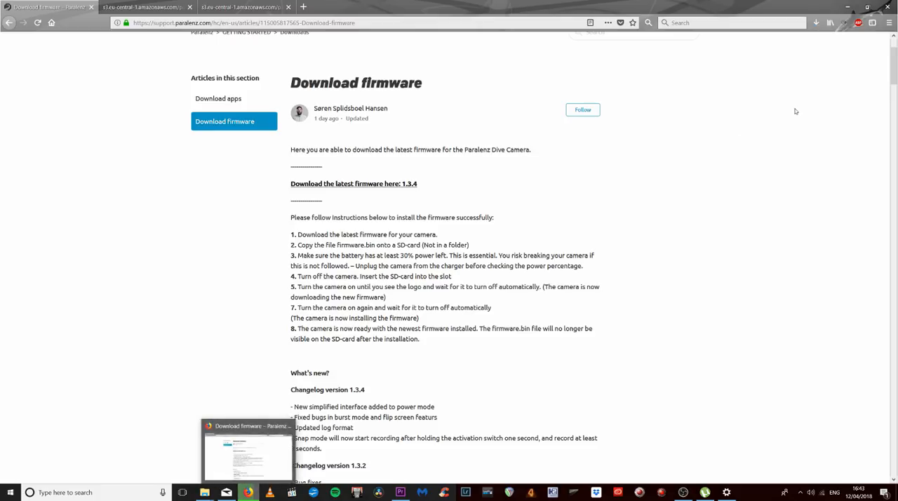
# Show the USB Drive (E:) contents, then the Paralenz Firmware folder, both holding the firmware file.
pyautogui.click(814, 23)
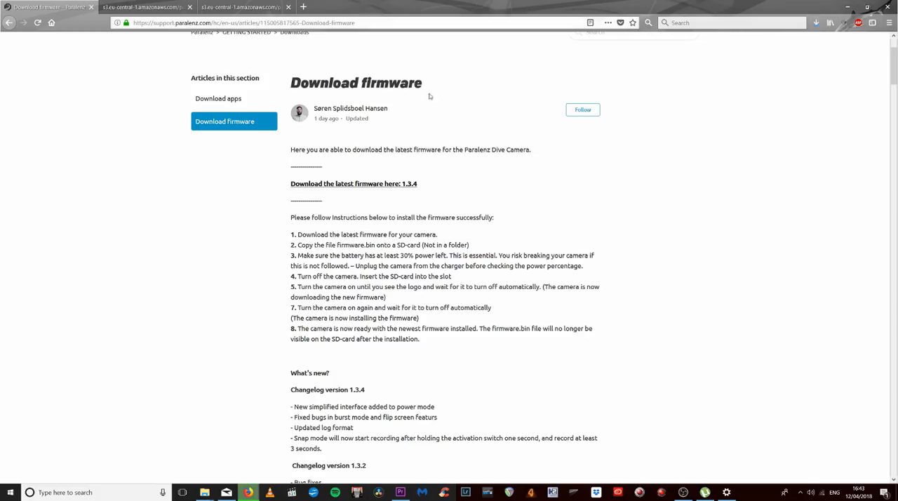
pyautogui.moveTo(205, 491)
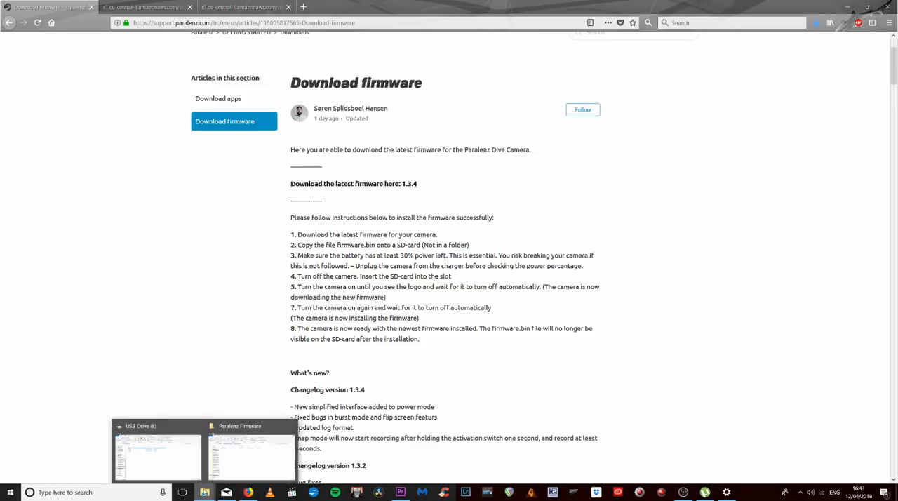
pyautogui.click(250, 456)
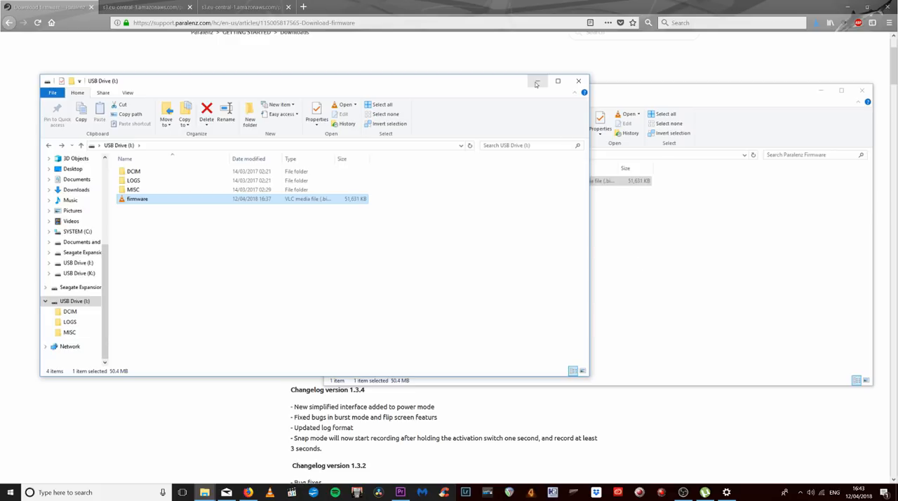
pyautogui.click(536, 82)
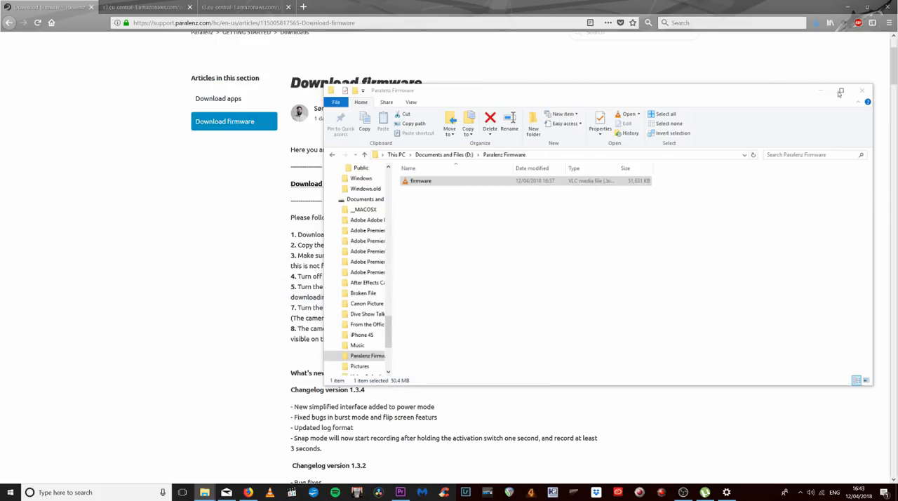